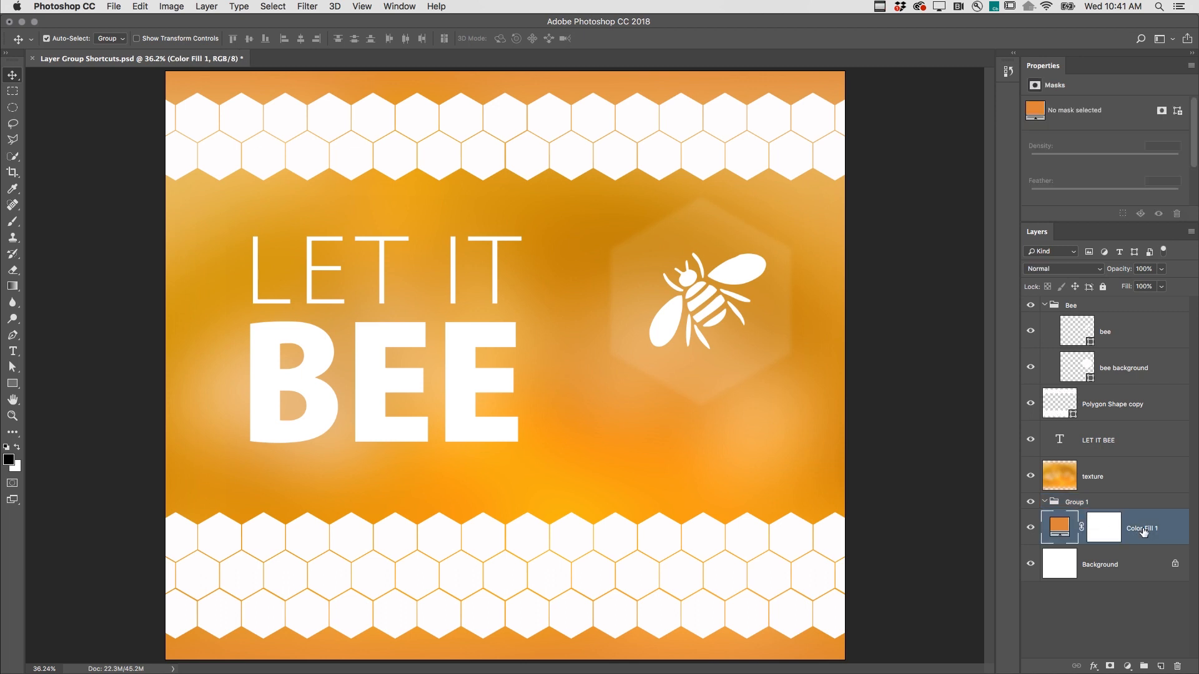
Step: Select the Color Fill 1 layer in the Layers panel
{"action": "left_click", "coordinate": [1093, 476]}
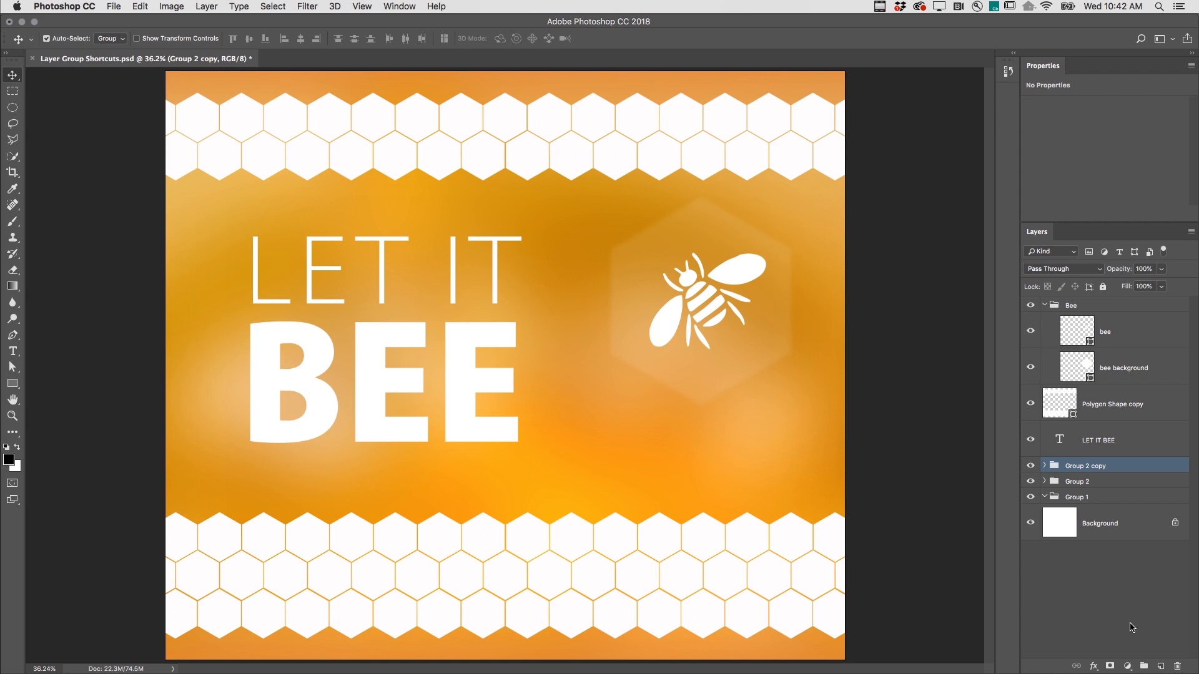
{"action": "mouse_move", "coordinate": [1126, 501]}
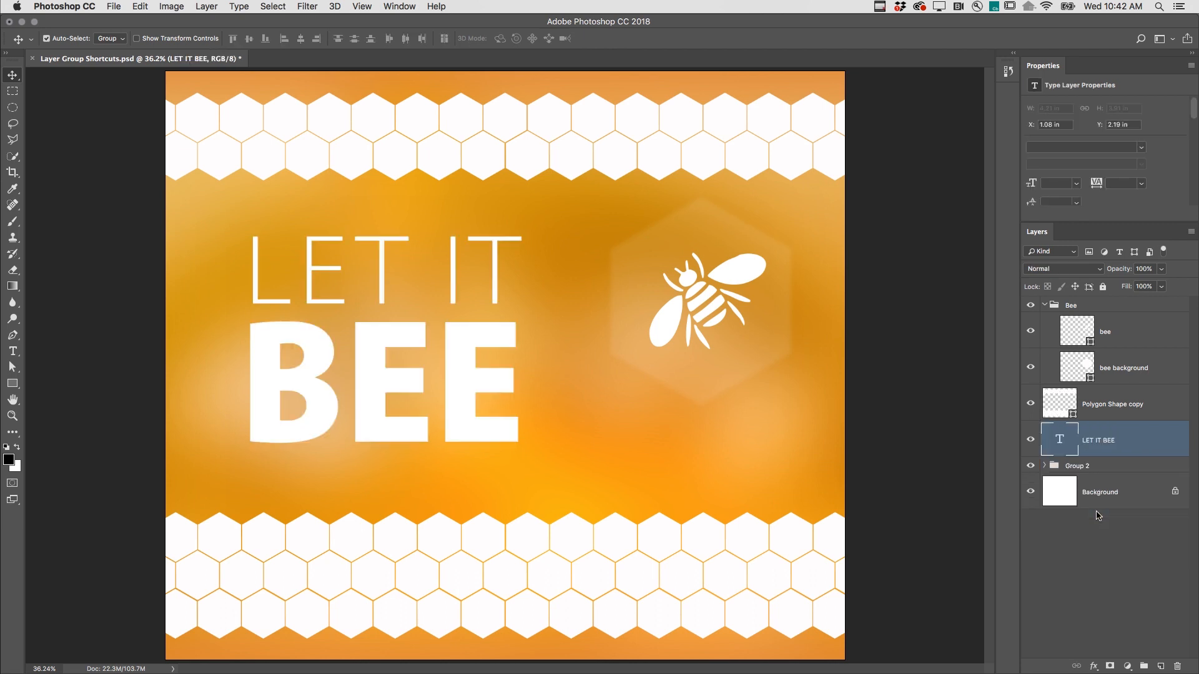
Step: Select Group 2 and expand it to view its contents
{"action": "left_click", "coordinate": [1076, 466]}
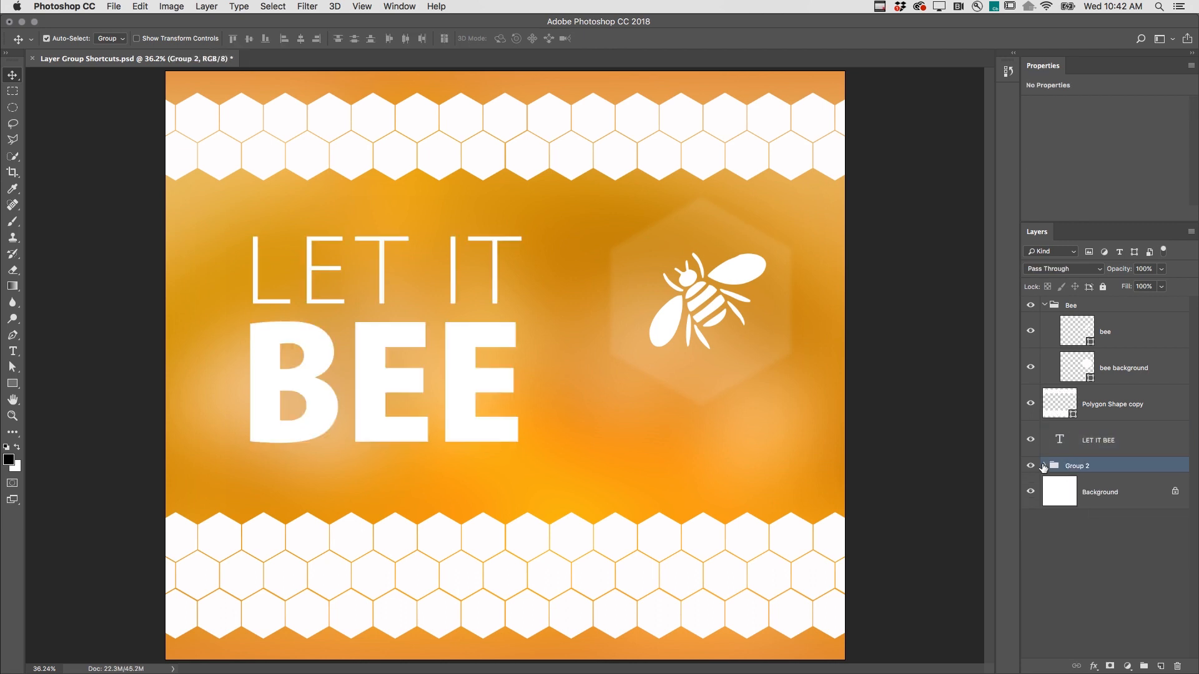
{"action": "left_click", "coordinate": [1045, 466]}
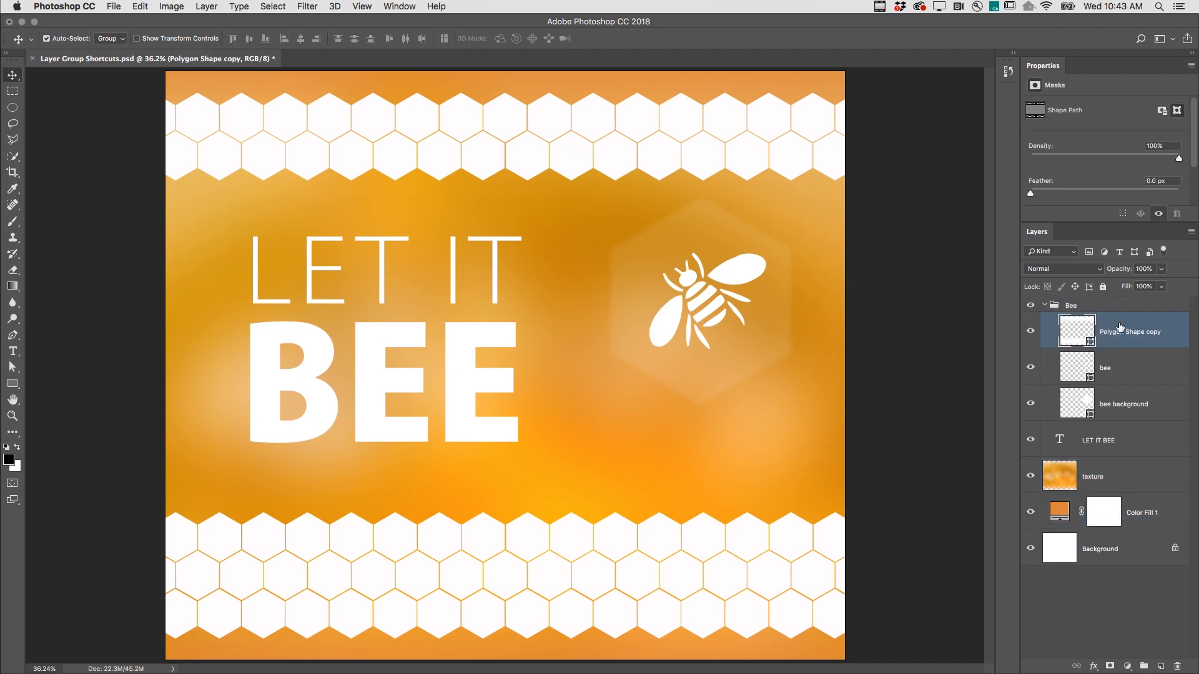
{"action": "mouse_move", "coordinate": [1120, 333]}
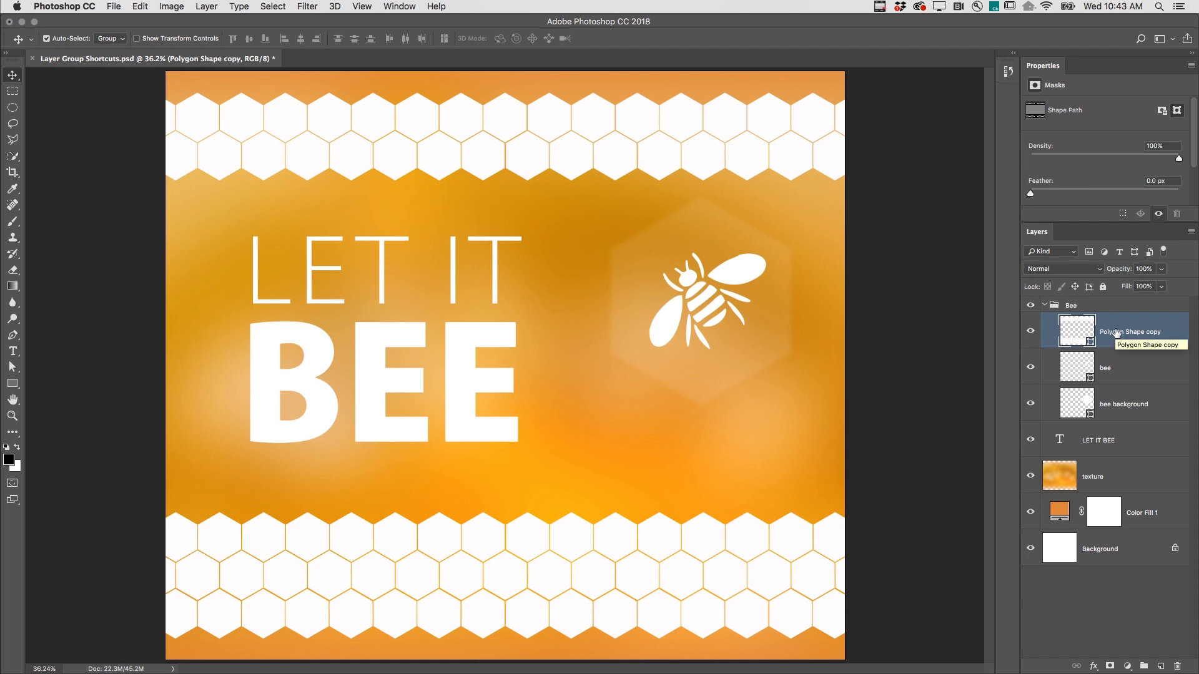
Step: Drag Polygon Shape copy out of the Bee group, above the LET IT BEE layer
{"action": "double_click", "coordinate": [1130, 330]}
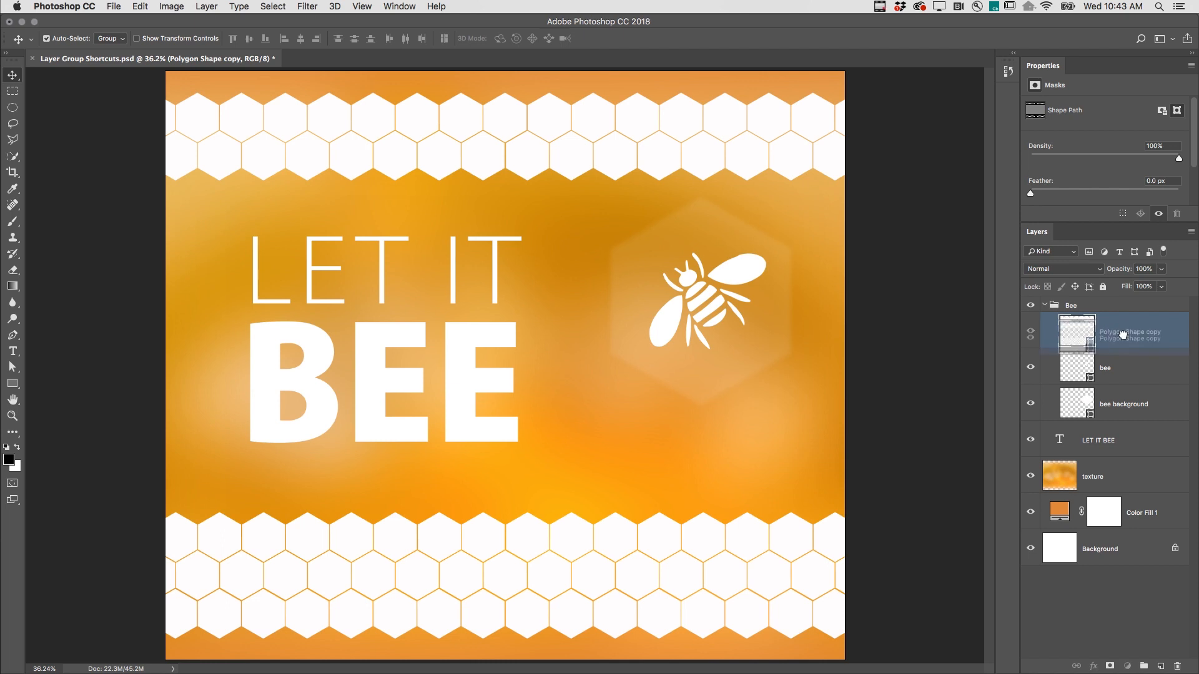
{"action": "left_click_drag", "start_coordinate": [1128, 331], "coordinate": [1128, 416]}
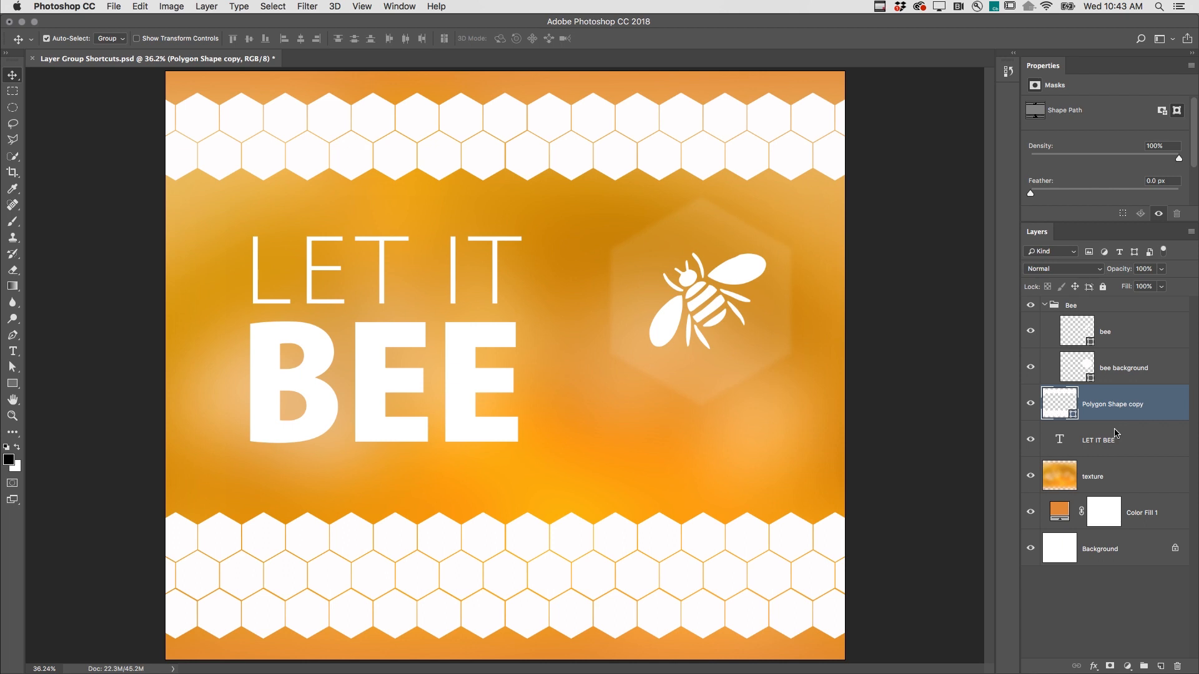
{"action": "mouse_move", "coordinate": [1117, 395]}
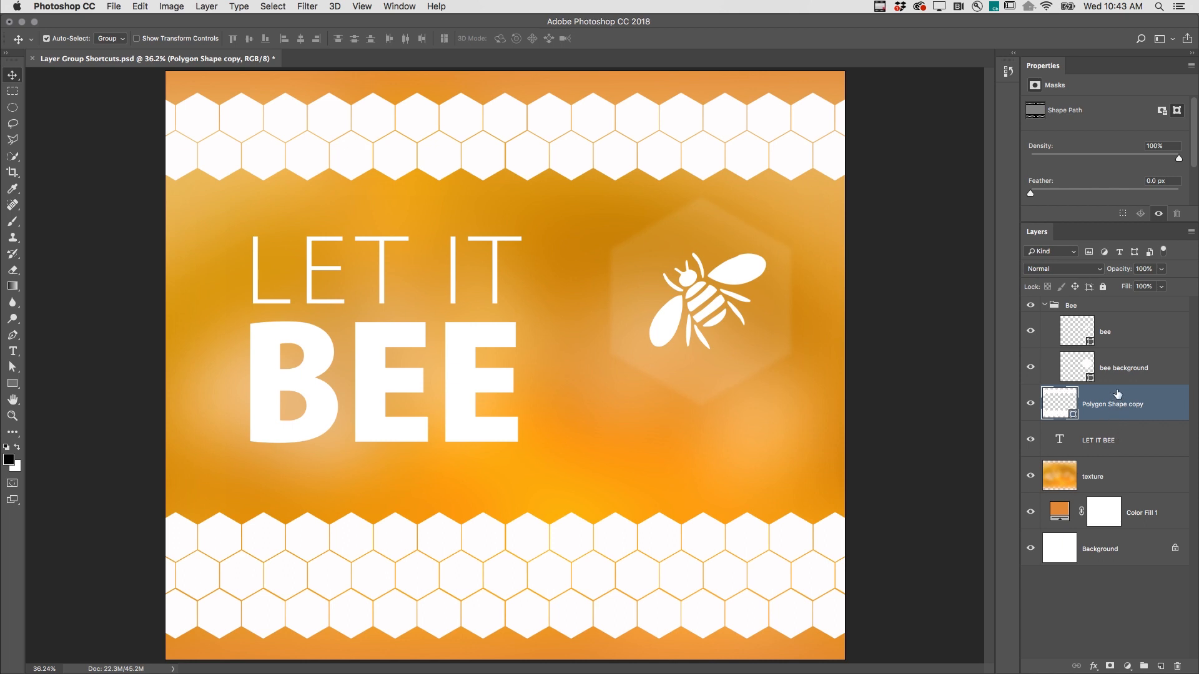
Step: Select the Bee group layer, holding bee and bee background, in the Layers panel
{"action": "left_click", "coordinate": [1070, 305]}
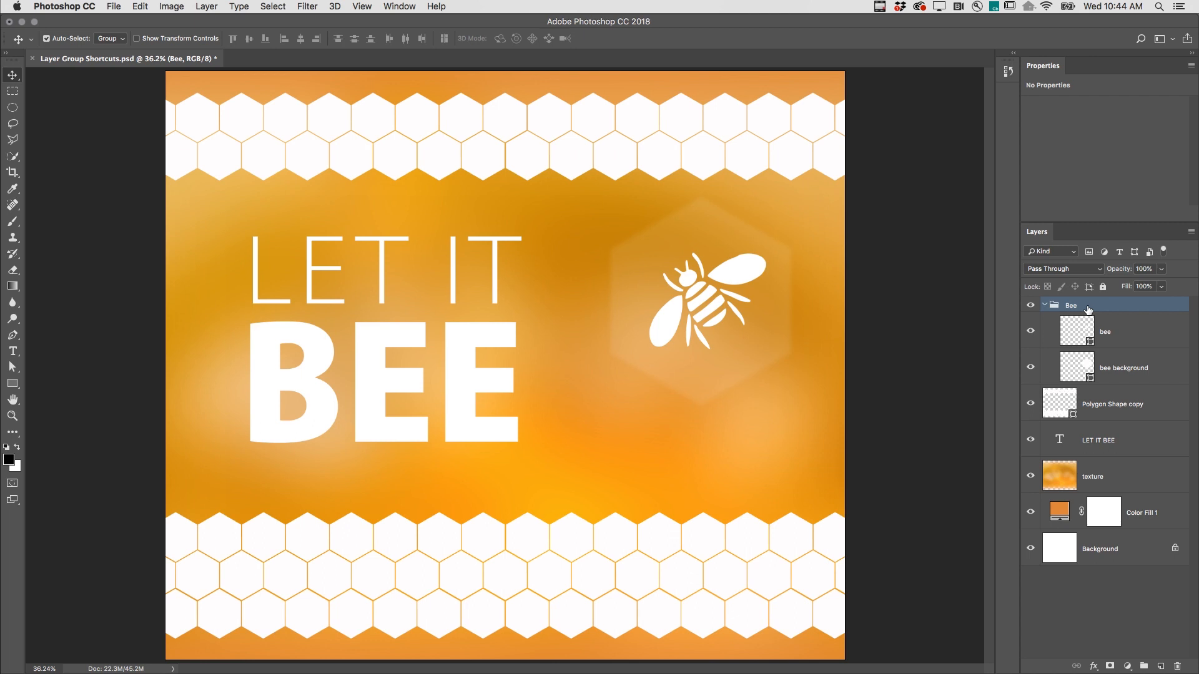
{"action": "double_click", "coordinate": [1070, 305]}
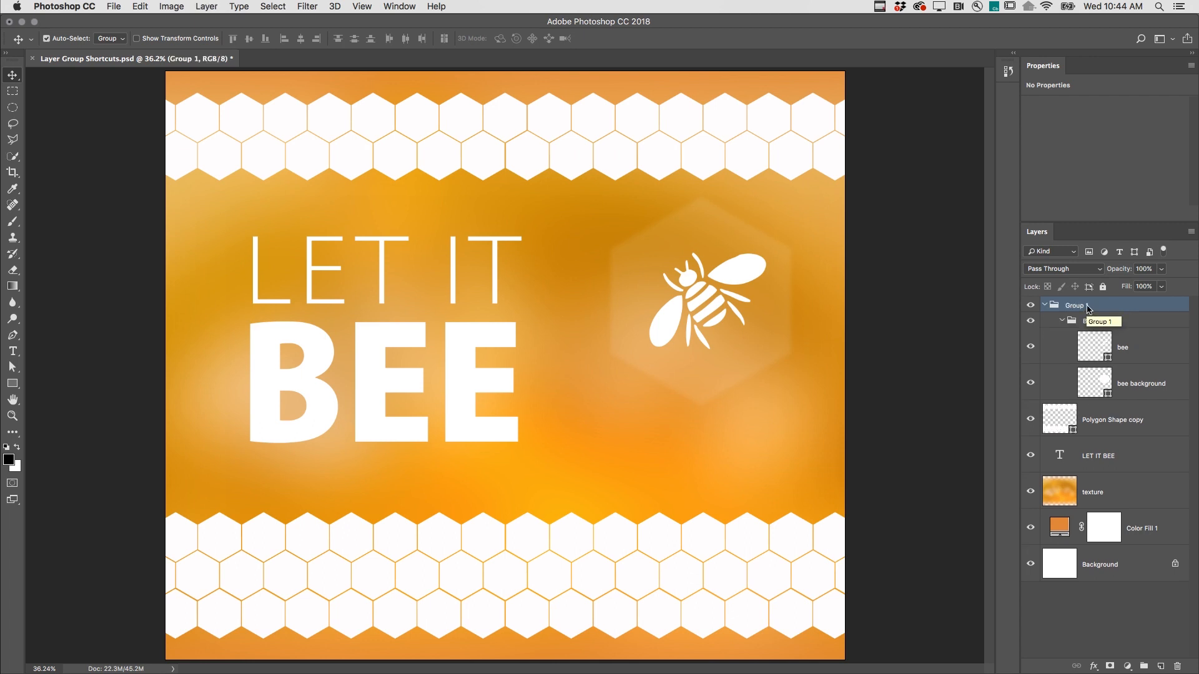